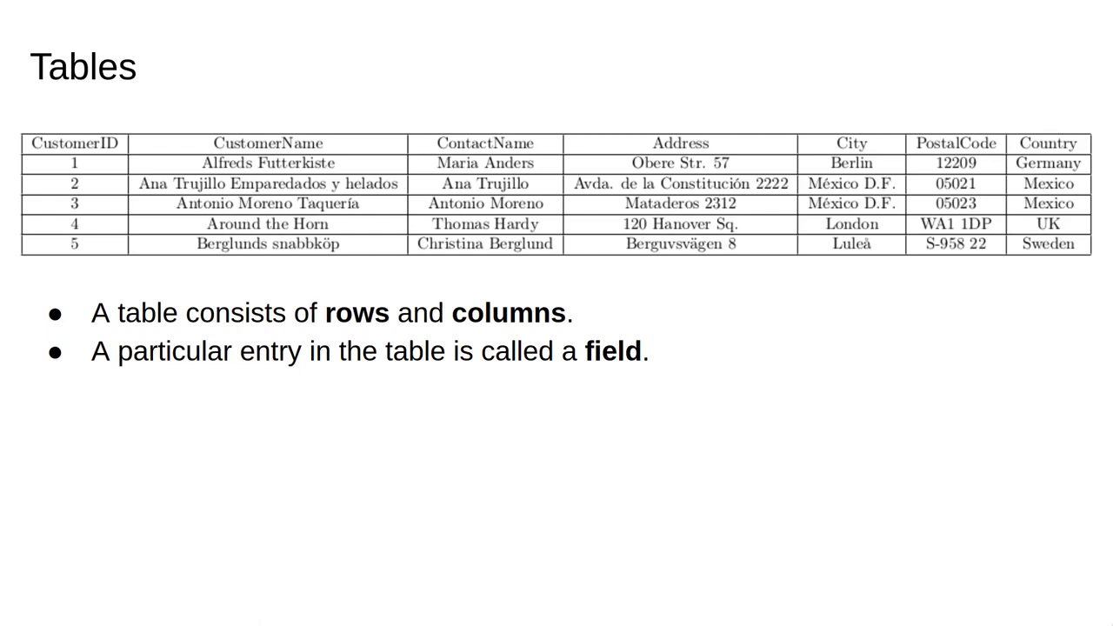
Advance to the 'Tables' slide on table names, column labels and CustomerID.
key("Right")
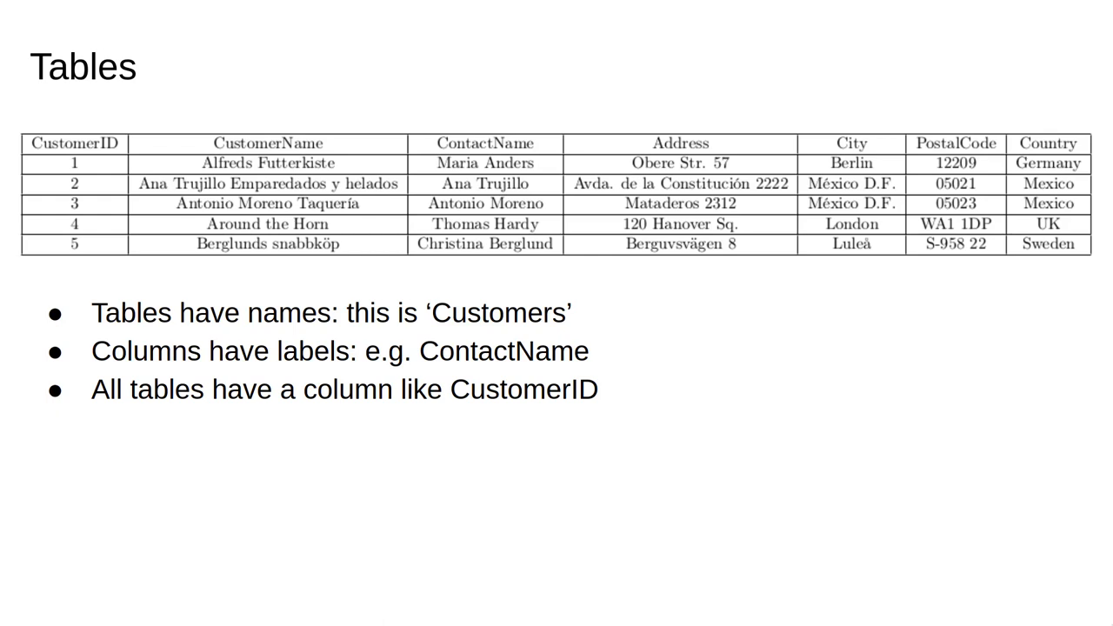
Show the 'Main uses' slide, then advance to the 'SQL' tutorial links slide.
key("Right")
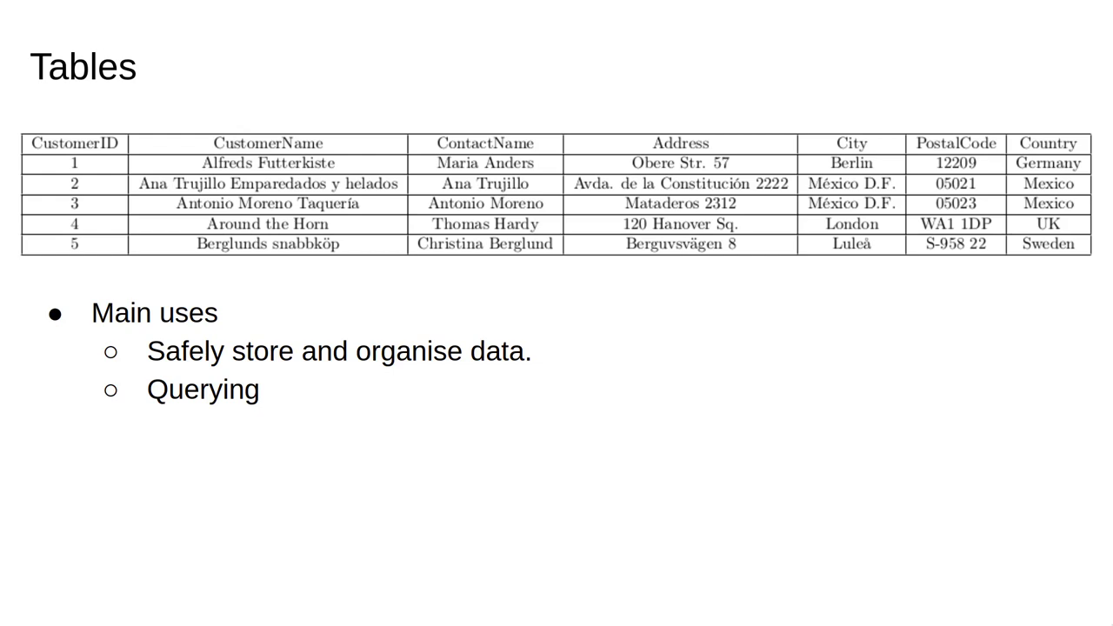
key("Right")
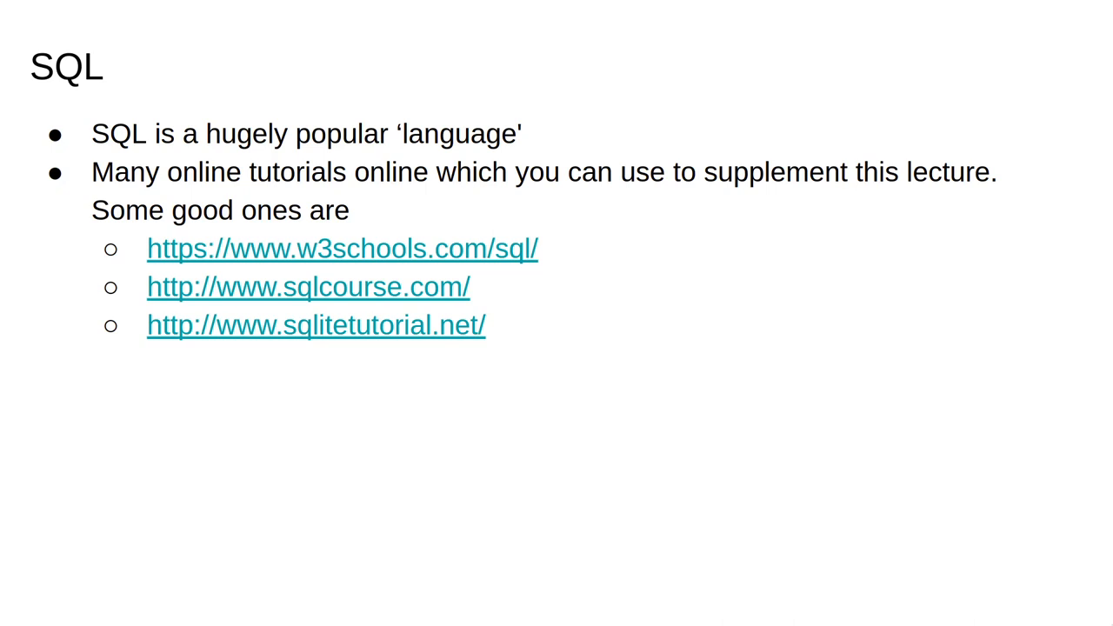
Advance to the second 'SQL' slide listing Microsoft Access, MySQL and Oracle SQL.
key("Right")
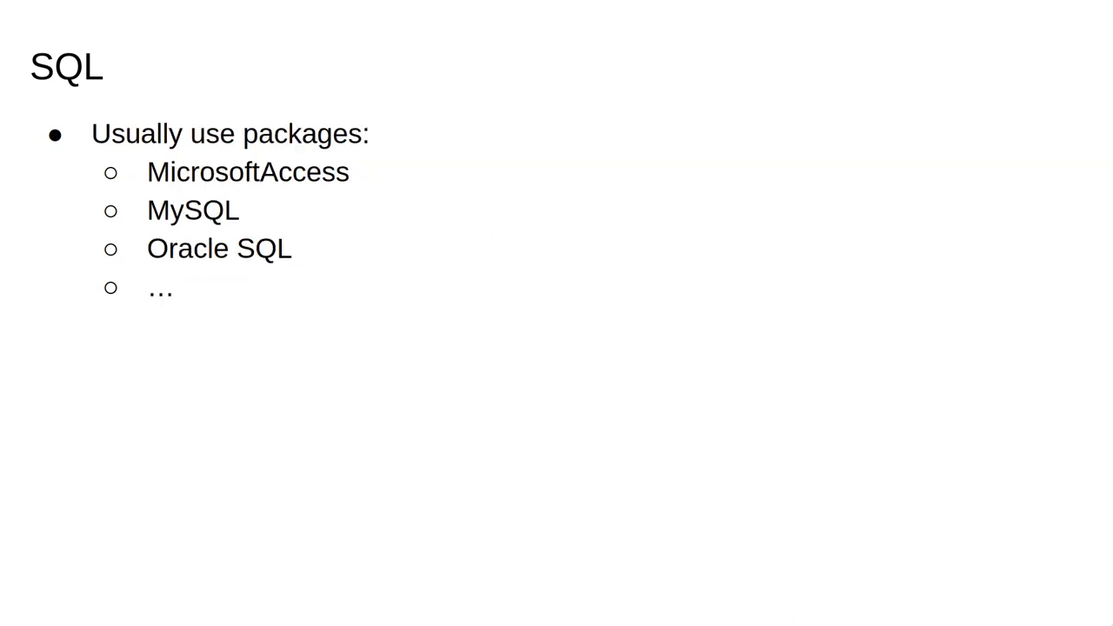